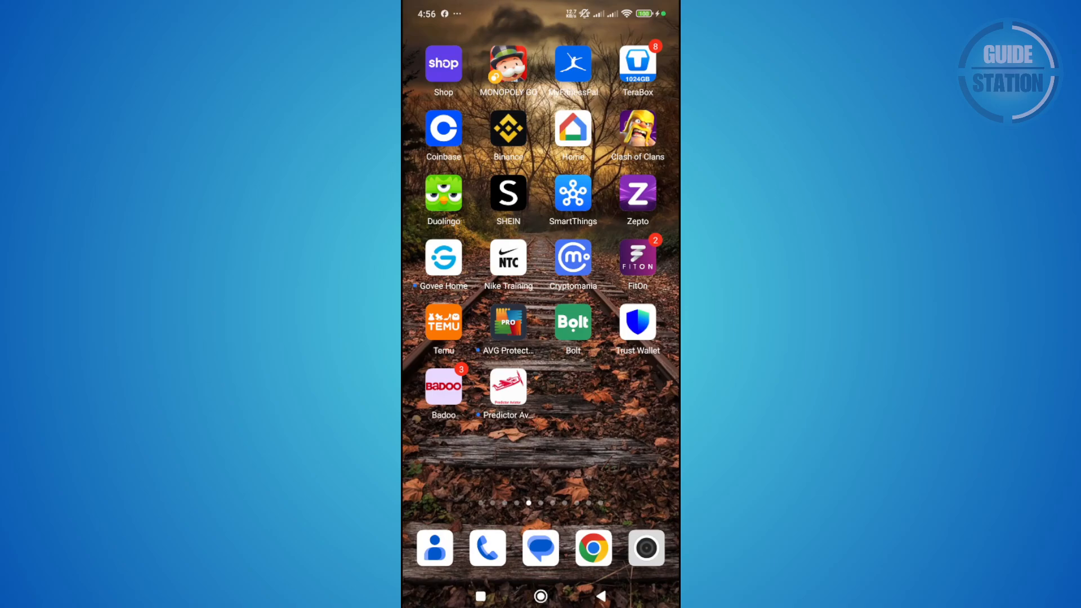
# - Launch Trust Wallet from the Android home screen to its $0.00 home page
pyautogui.click(637, 322)
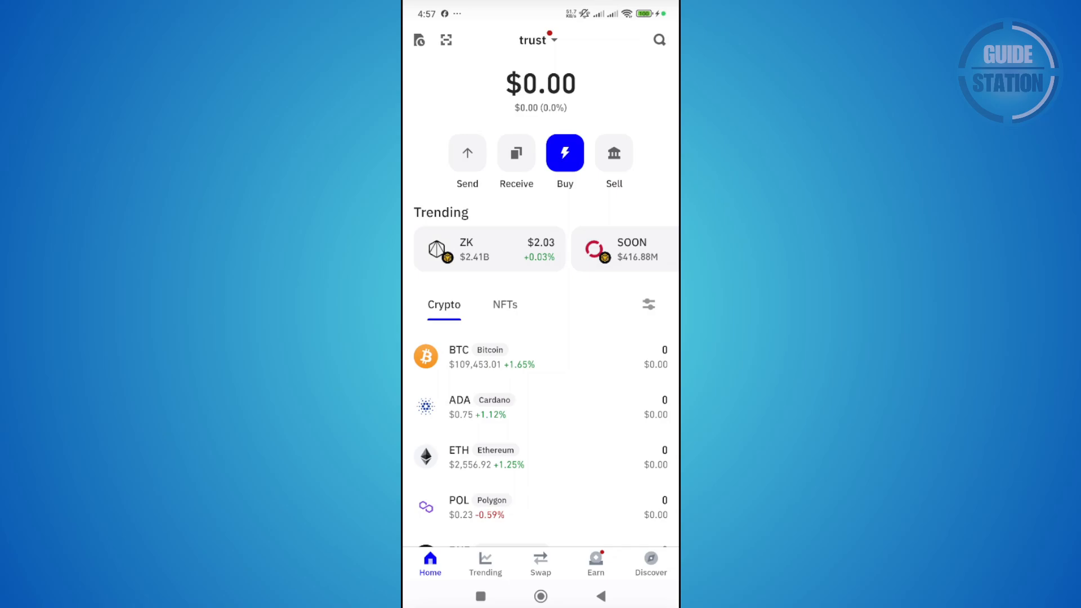
# - Go to the Swap screen, showing the Ethereum network chooser
pyautogui.click(541, 561)
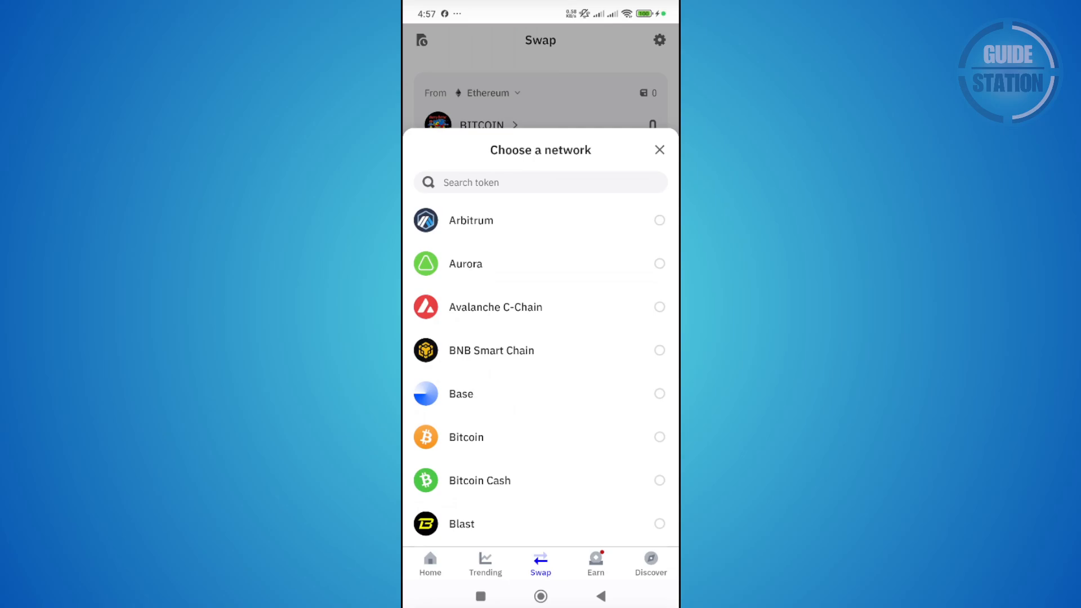
# - Search the network list for 'usdt', cancel on no results, and pick Bitcoin
pyautogui.click(528, 181)
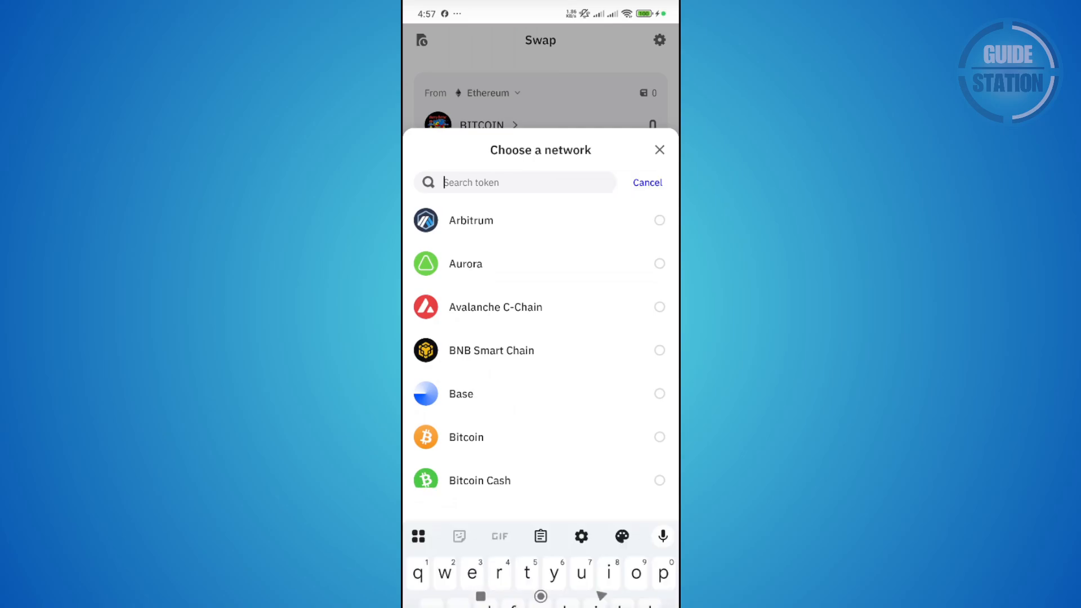
pyautogui.write('u')
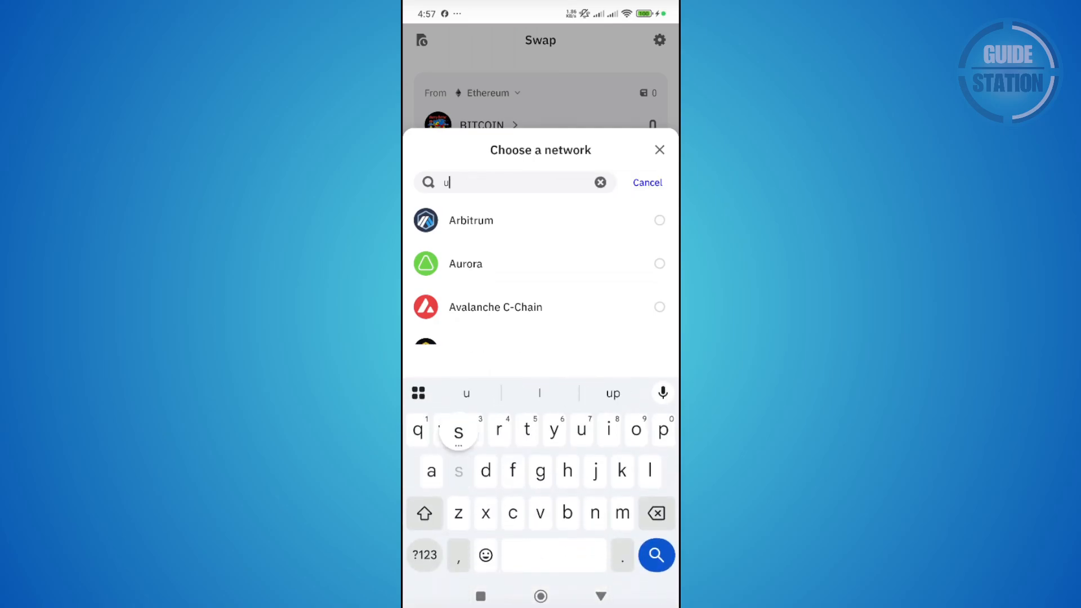
pyautogui.write('sdt')
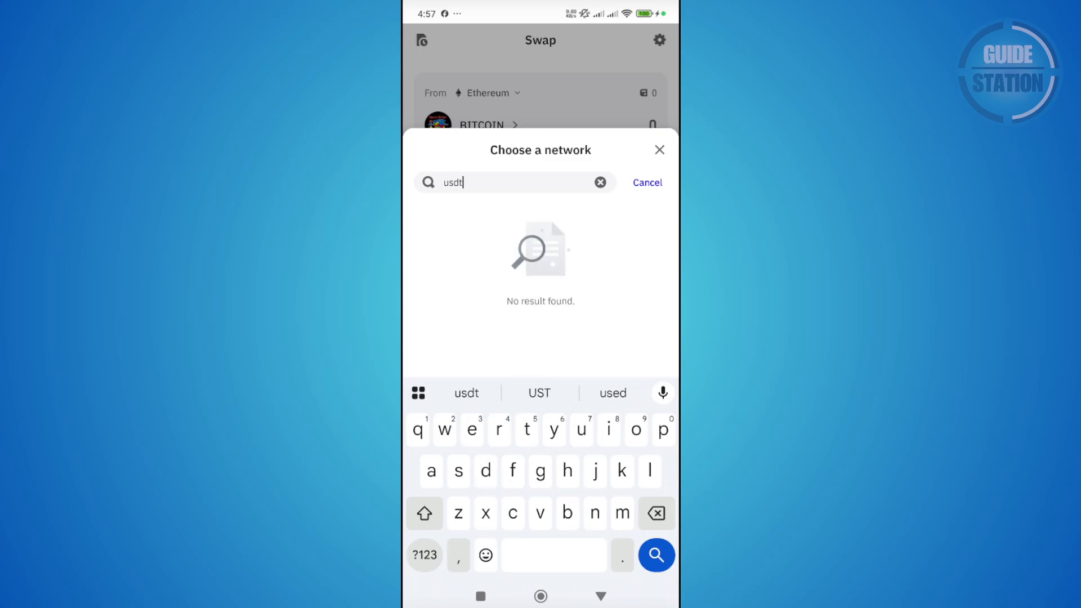
pyautogui.click(600, 182)
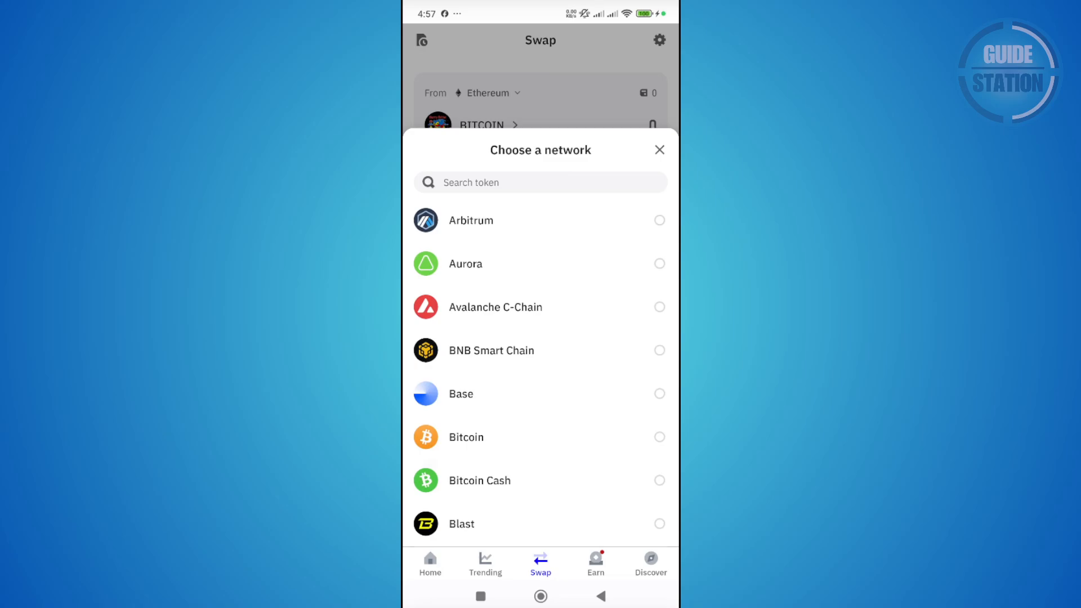
pyautogui.scroll(-3)
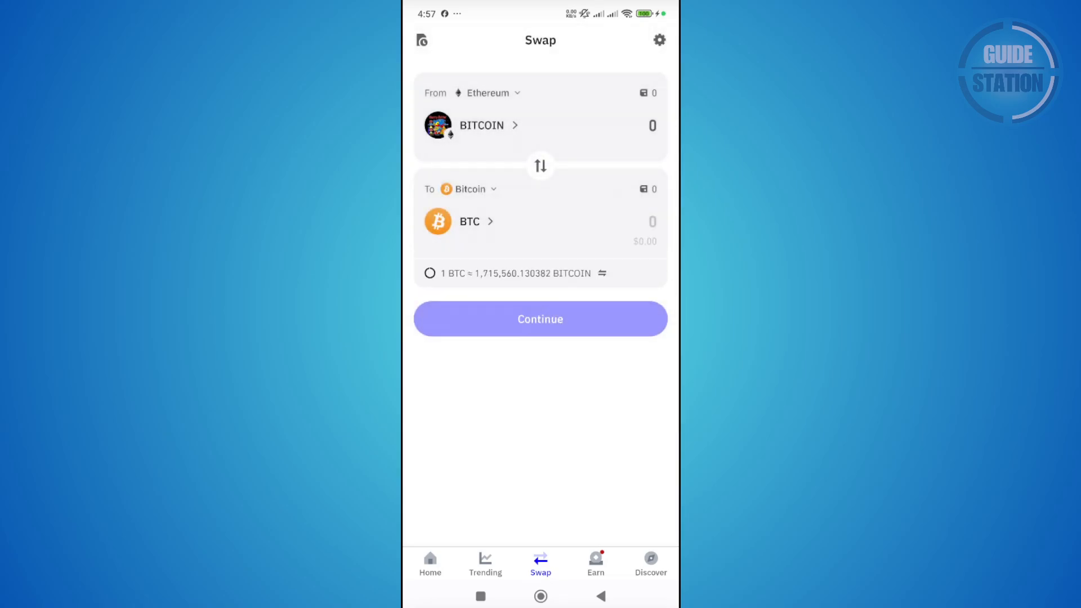
# - Choose USDT on Ethereum as the paying token by searching 'usdt'
pyautogui.click(482, 125)
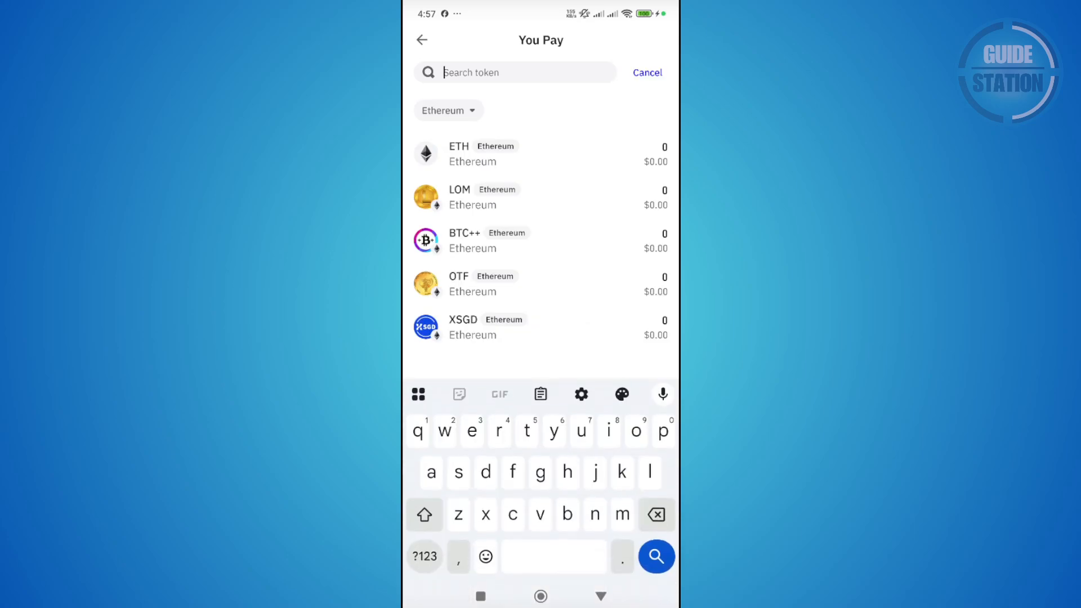
pyautogui.write('usdt')
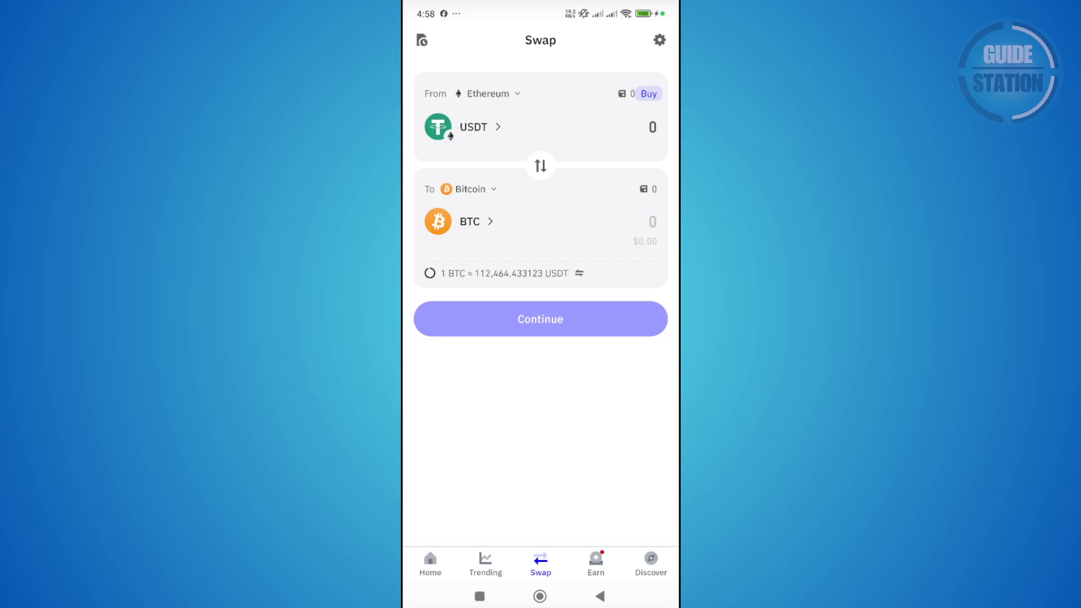
# - Open the USDT amount field so the number pad appears
pyautogui.click(469, 189)
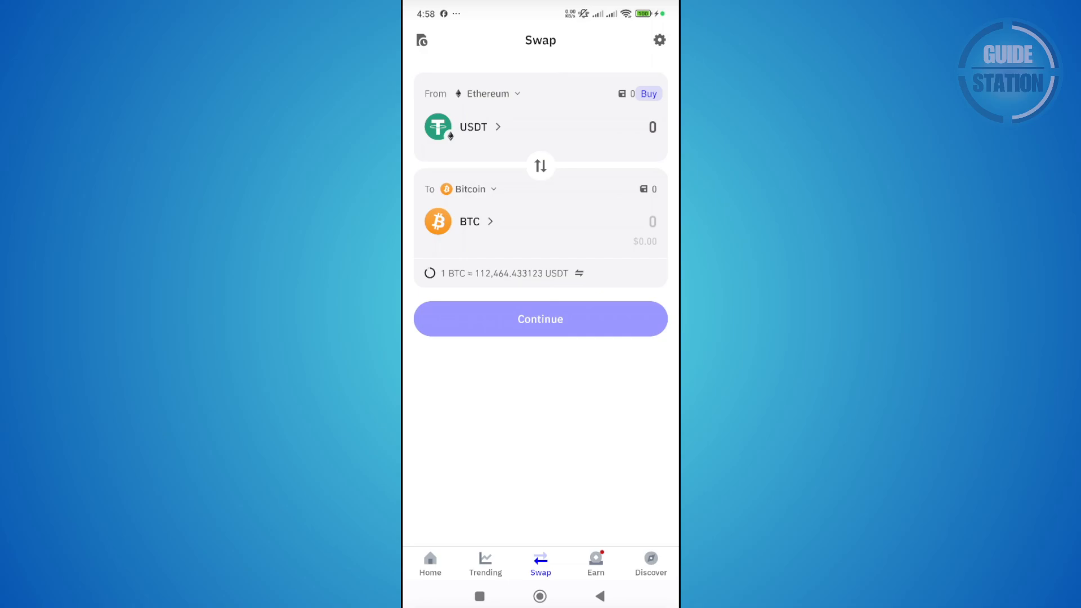
pyautogui.click(653, 126)
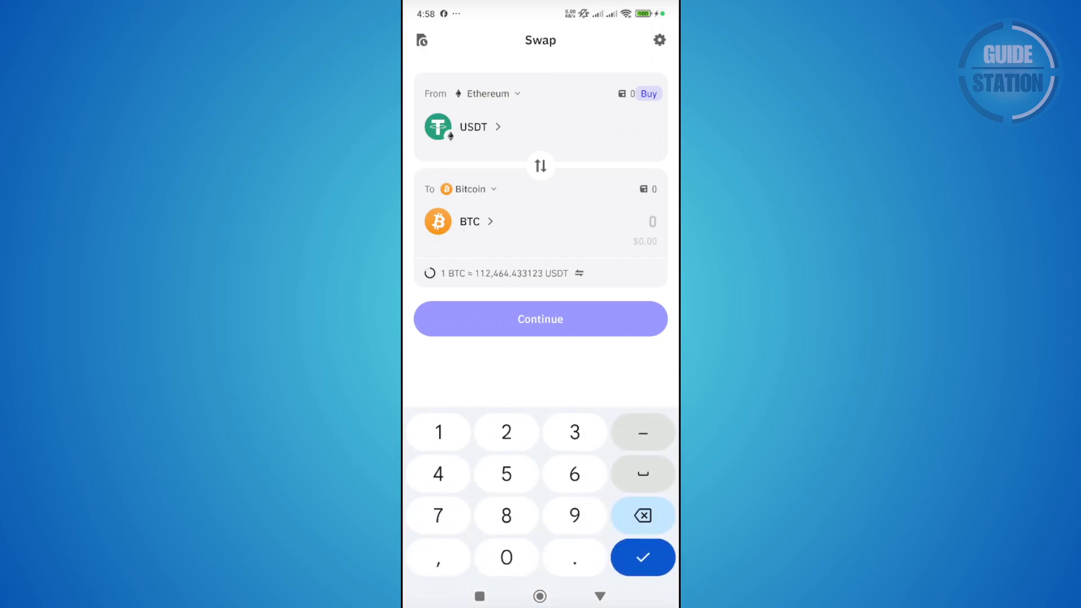